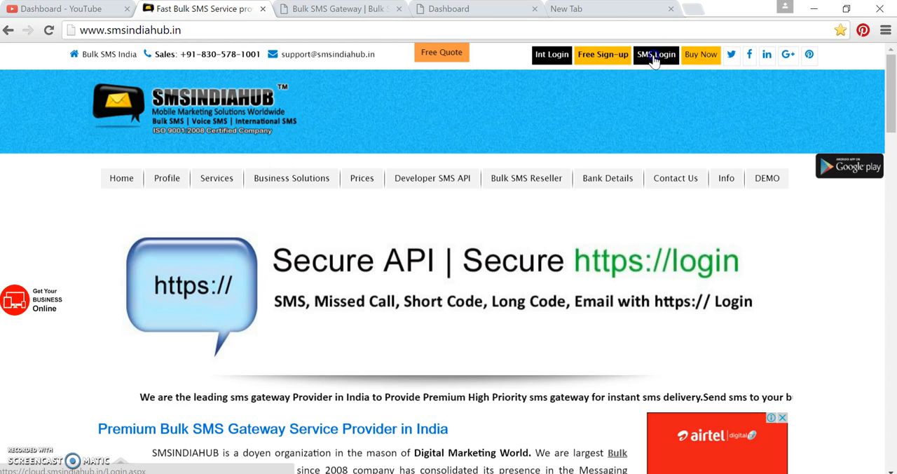
# Go to the SMS Login page and close the duplicate gateway, dashboard and new-tab tabs.
pyautogui.click(656, 53)
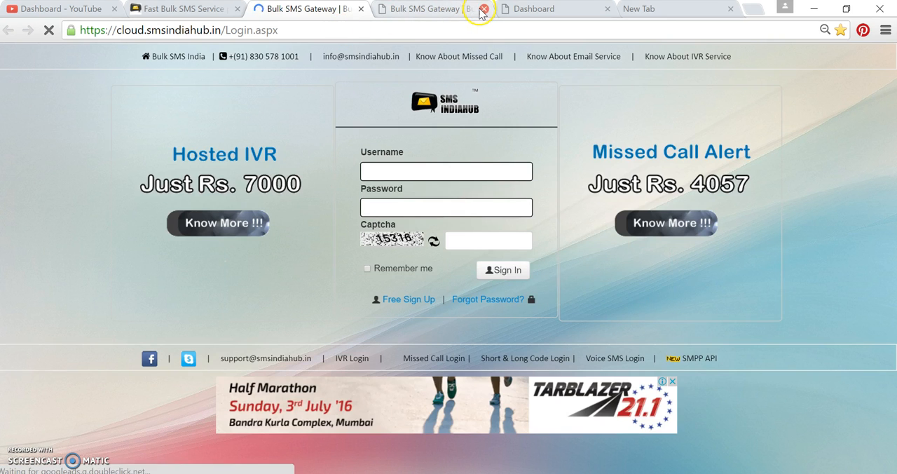
pyautogui.click(483, 8)
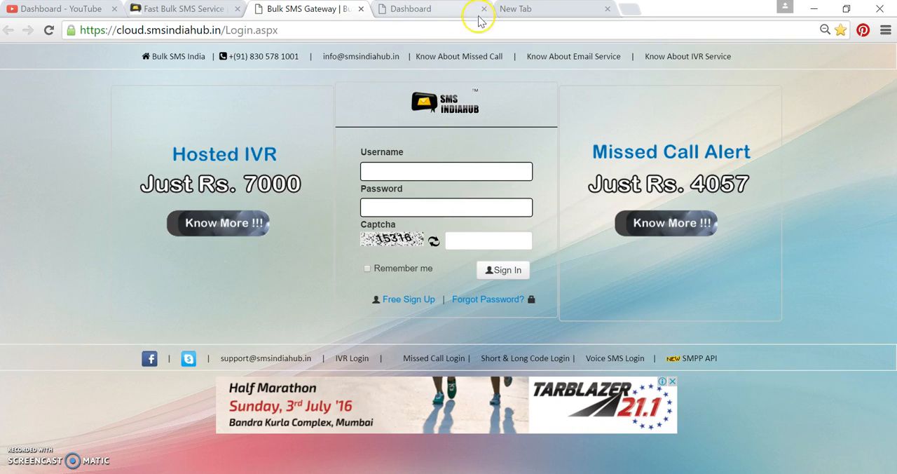
pyautogui.click(484, 9)
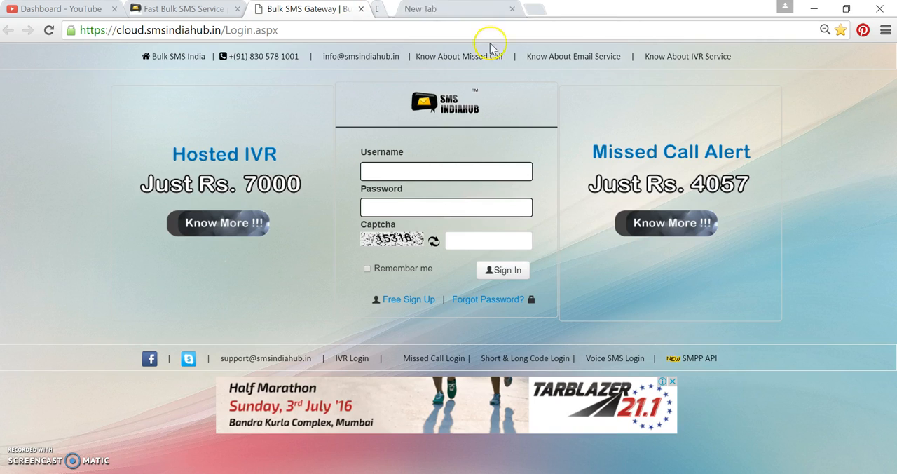
pyautogui.click(446, 171)
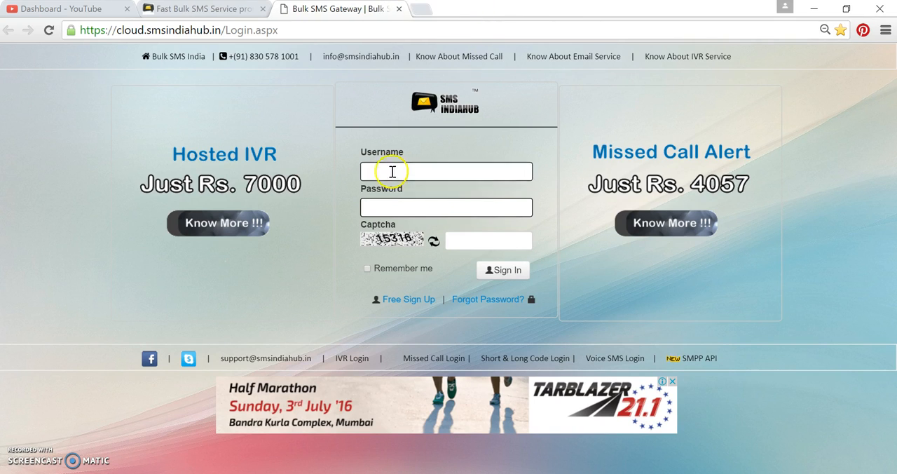
# Sign in as user 'demo' with its password and captcha 15316.
pyautogui.write('d')
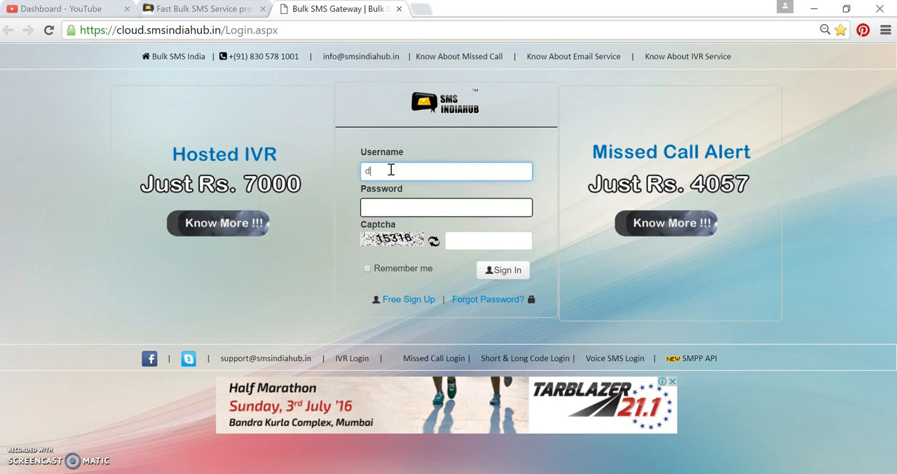
pyautogui.write('emo')
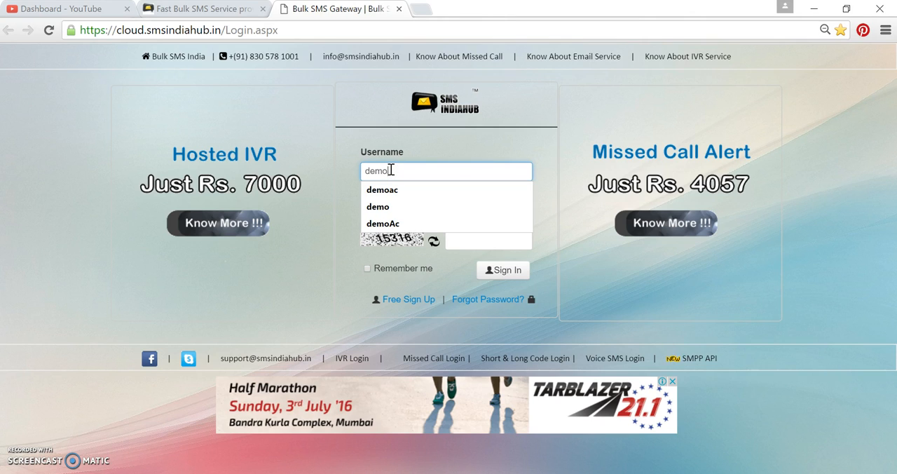
pyautogui.click(379, 206)
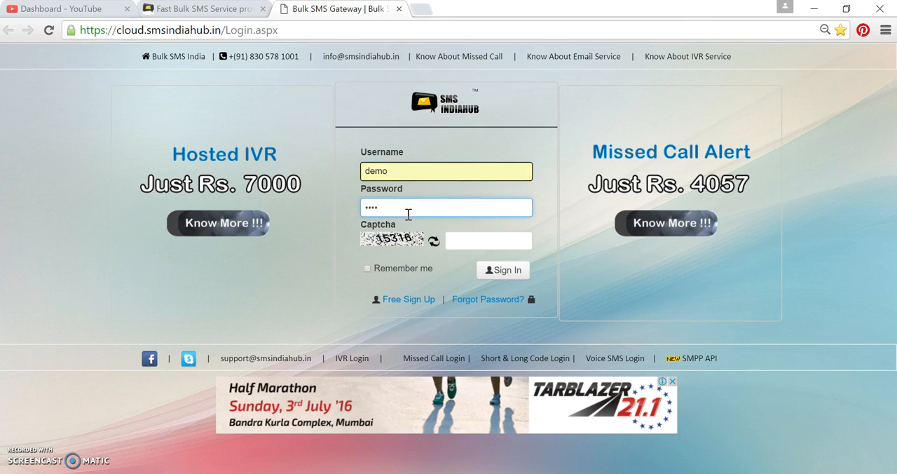
pyautogui.write('0')
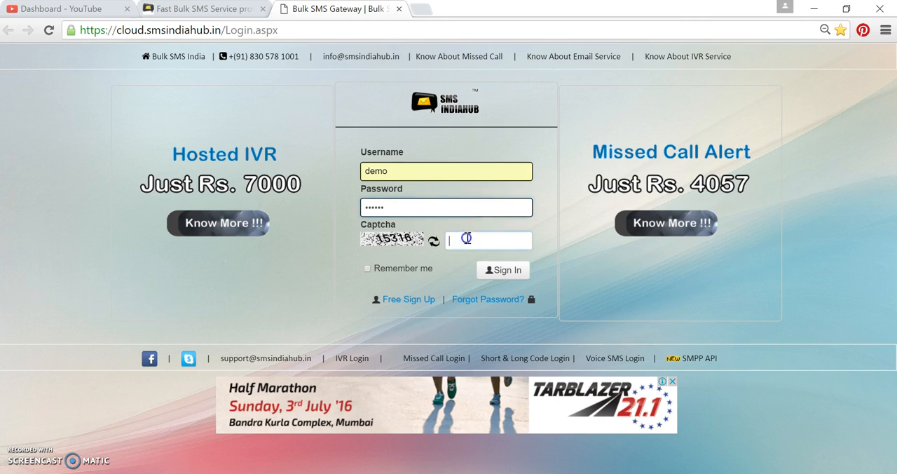
pyautogui.write('15316')
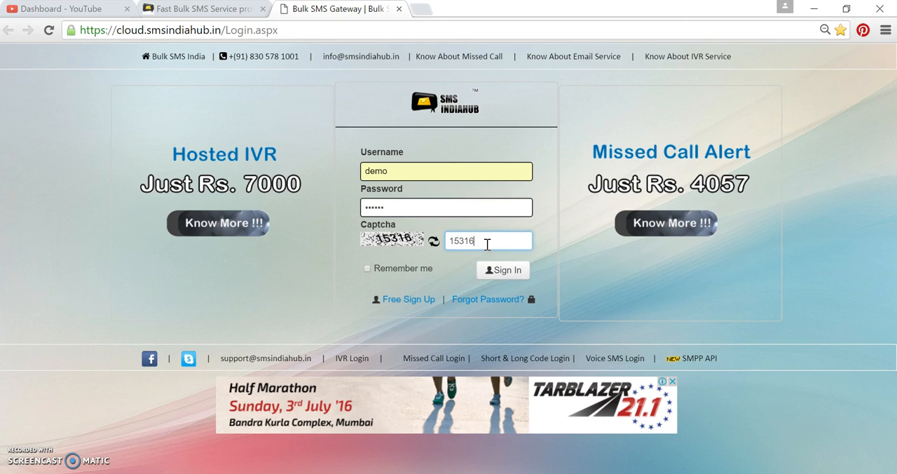
pyautogui.click(502, 269)
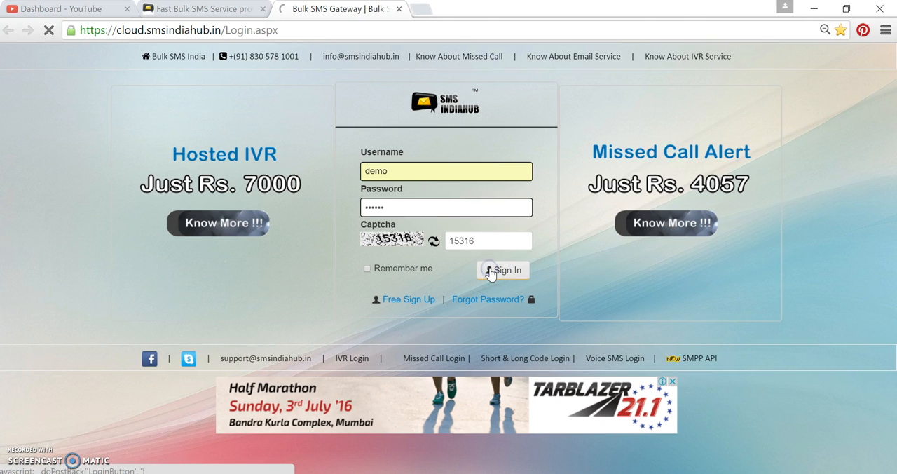
pyautogui.click(504, 269)
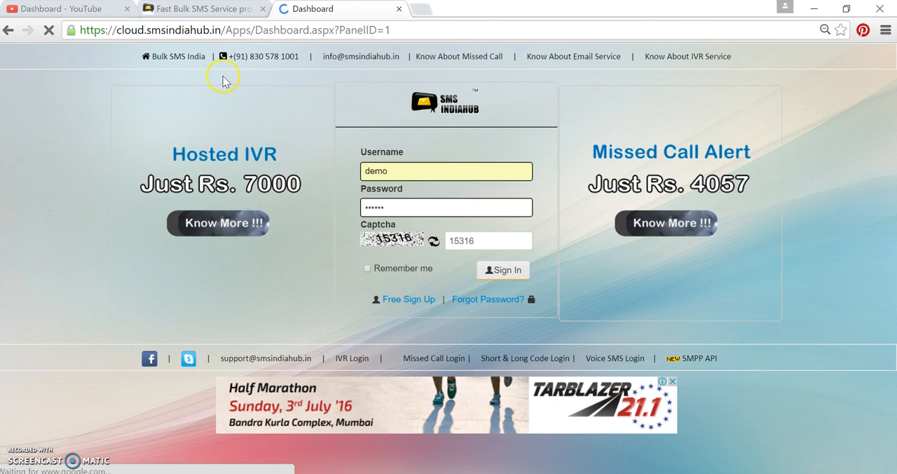
# From the dashboard, expand Send SMS and go to Compose SMS.
pyautogui.click(501, 269)
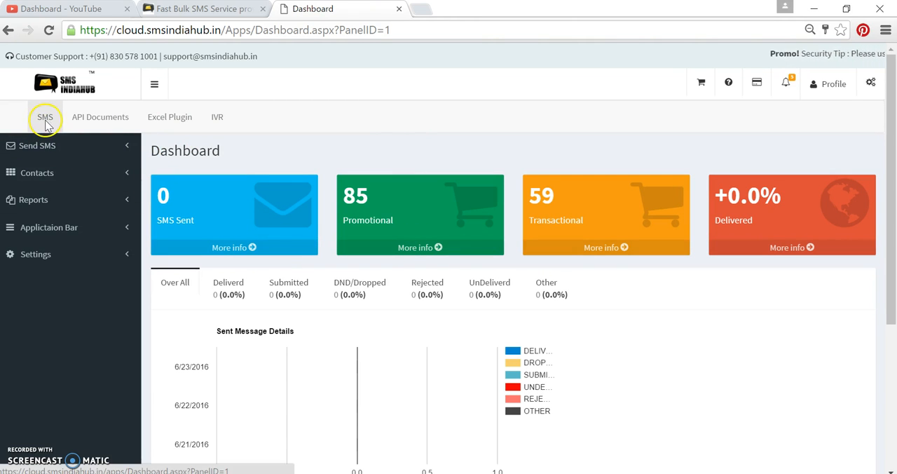
pyautogui.click(37, 146)
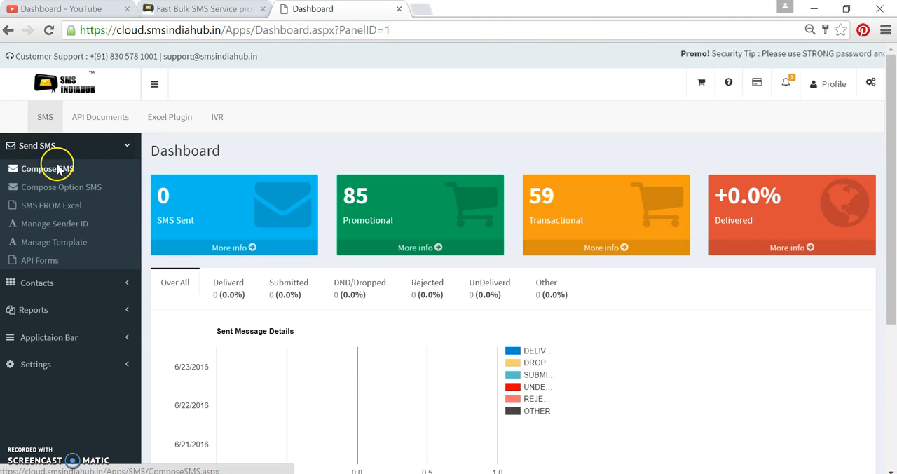
pyautogui.click(47, 168)
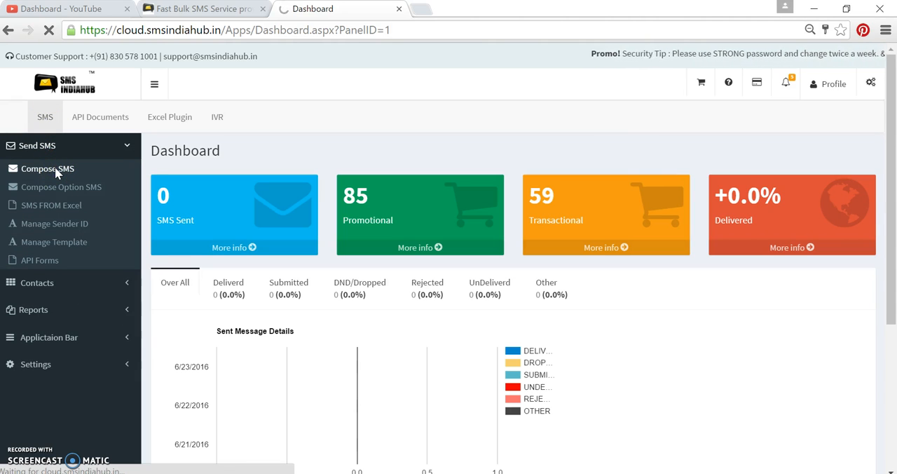
pyautogui.click(49, 168)
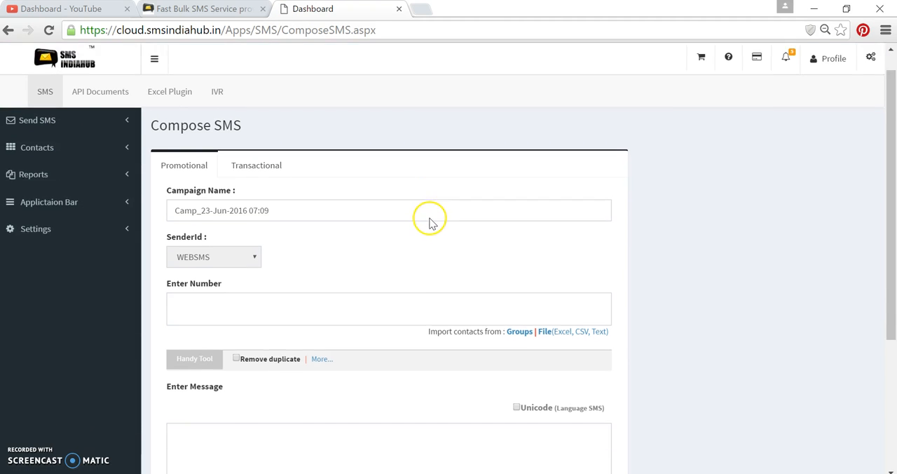
pyautogui.scroll(-3)
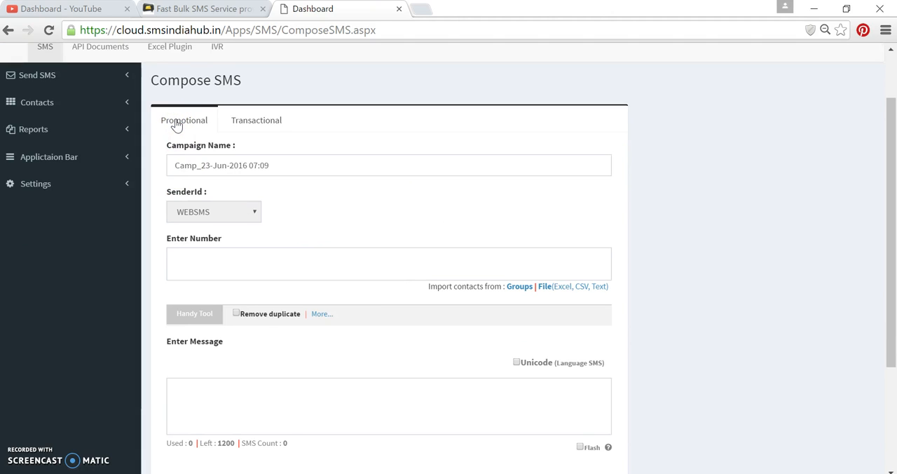
pyautogui.moveTo(257, 121)
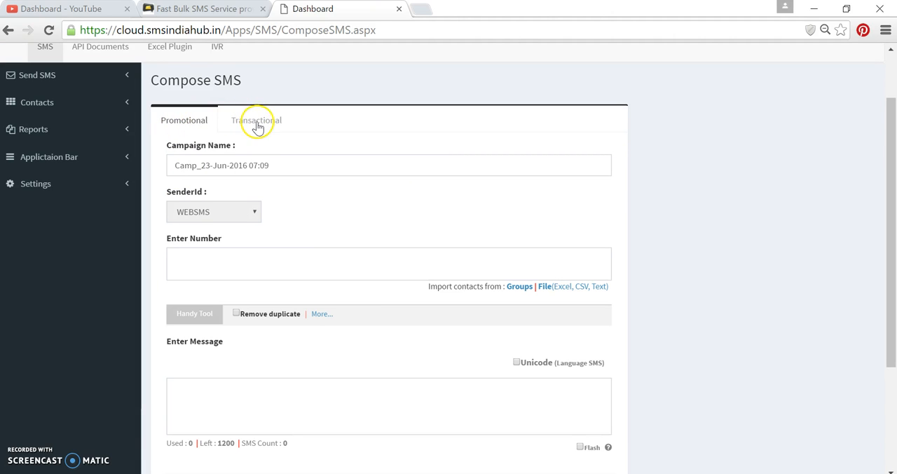
pyautogui.click(255, 121)
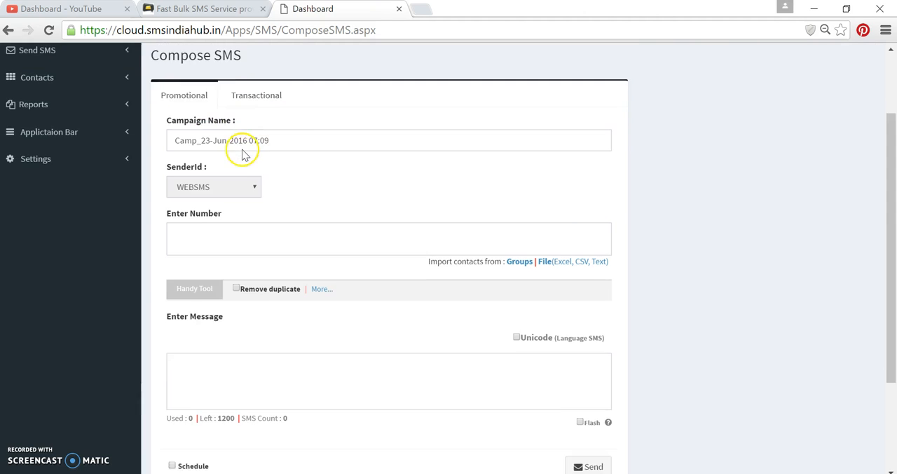
pyautogui.scroll(-3)
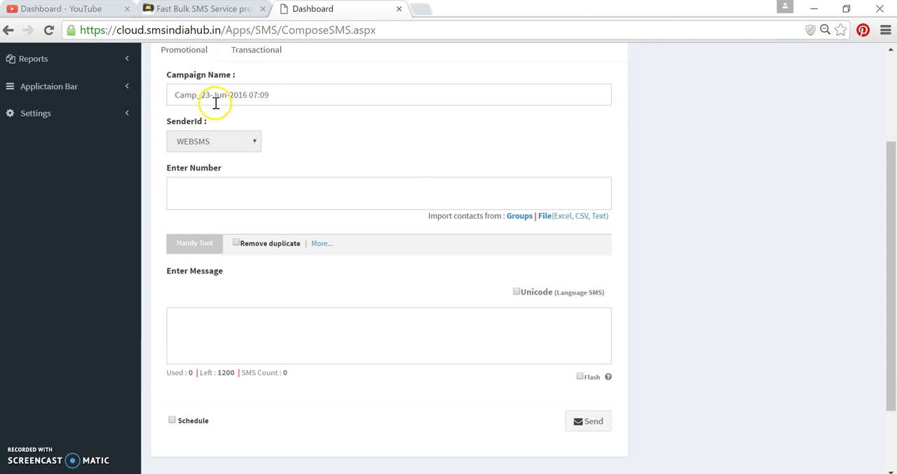
pyautogui.moveTo(300, 97)
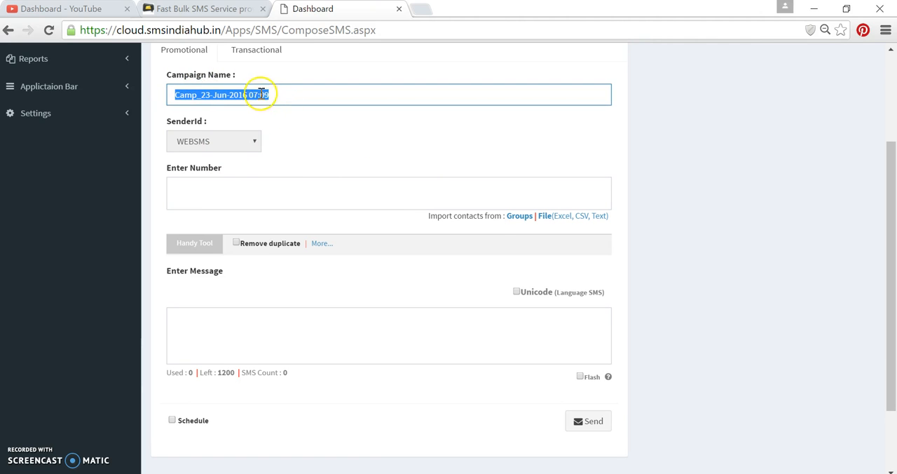
# Replace the default dated campaign name with 'demo_tutorial'.
pyautogui.click(200, 95)
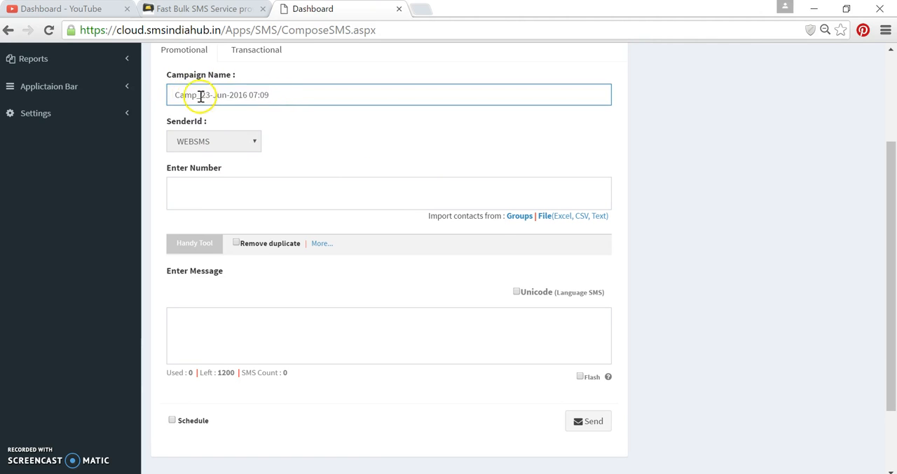
pyautogui.tripleClick(222, 95)
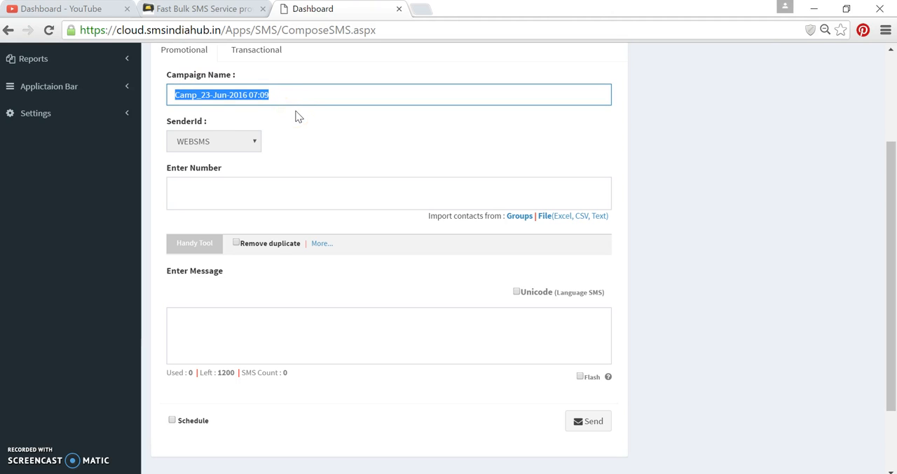
pyautogui.write('demo')
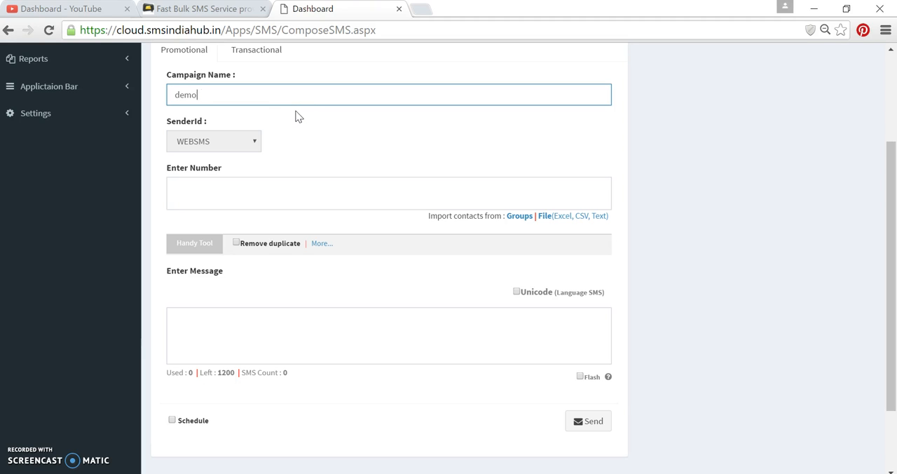
pyautogui.write('_tutori')
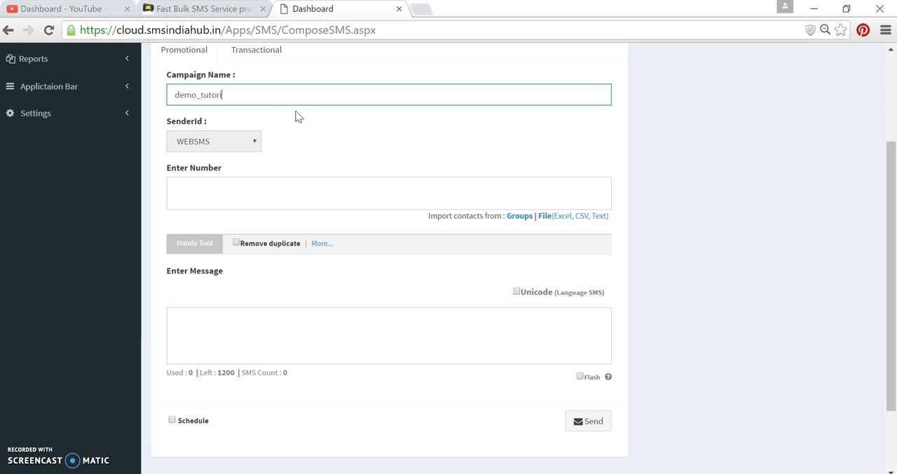
pyautogui.write('al')
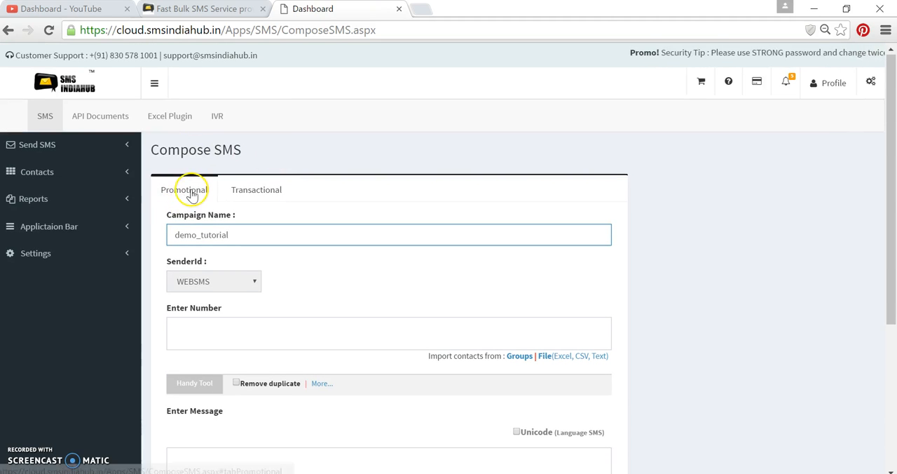
pyautogui.scroll(-3)
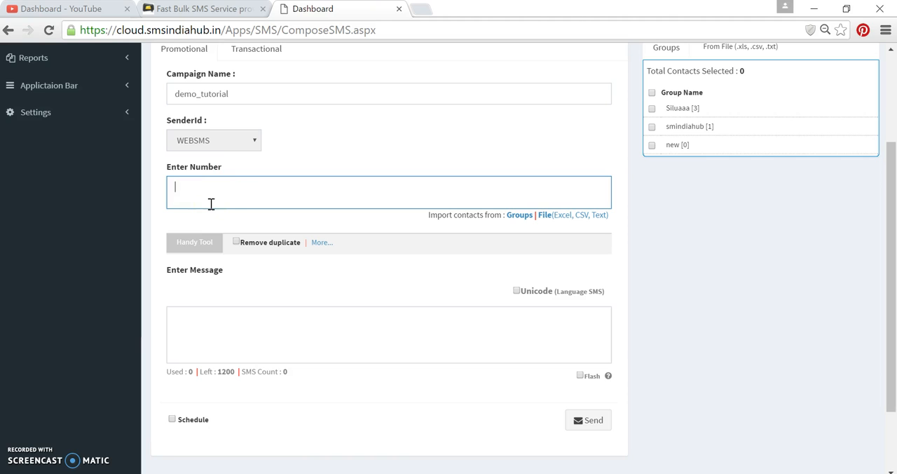
pyautogui.write('9630')
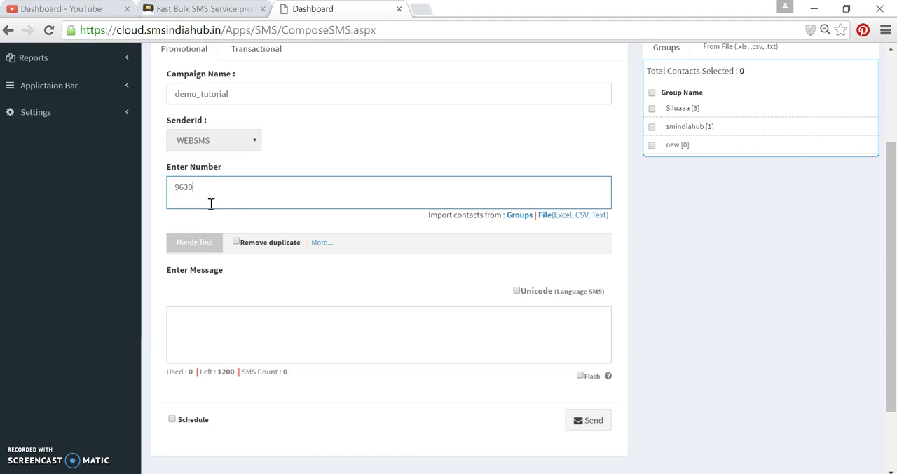
pyautogui.write('093260')
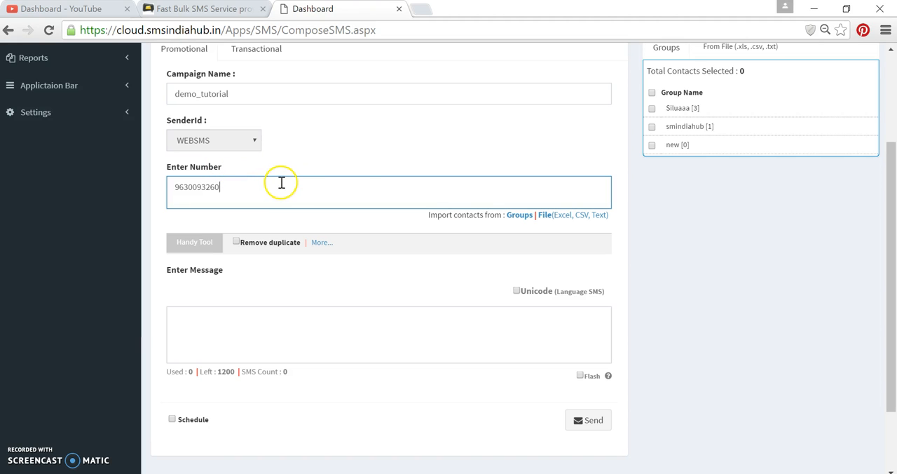
pyautogui.moveTo(648, 157)
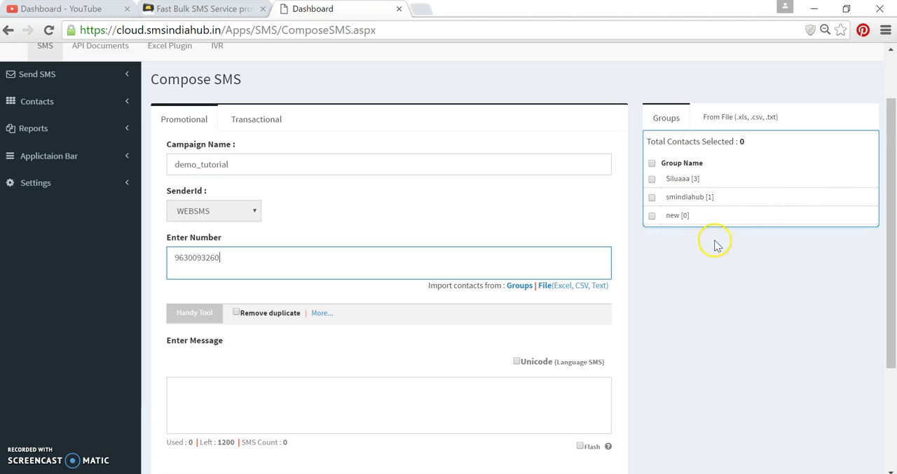
pyautogui.scroll(-3)
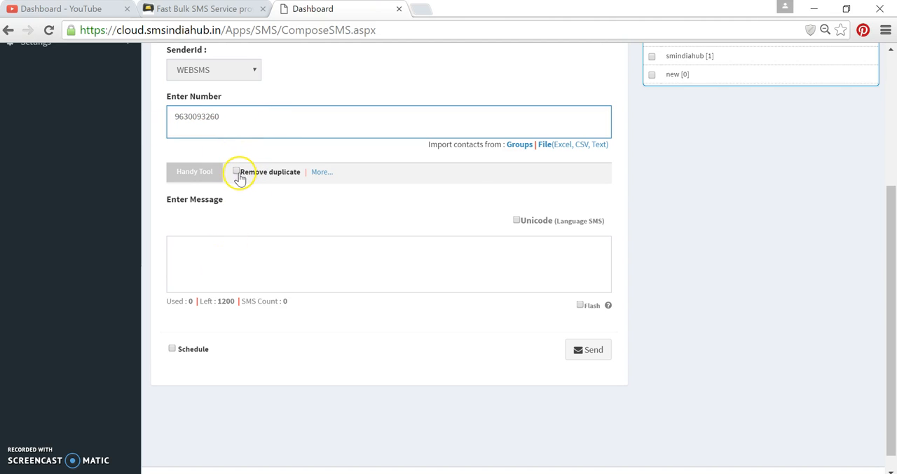
pyautogui.click(235, 171)
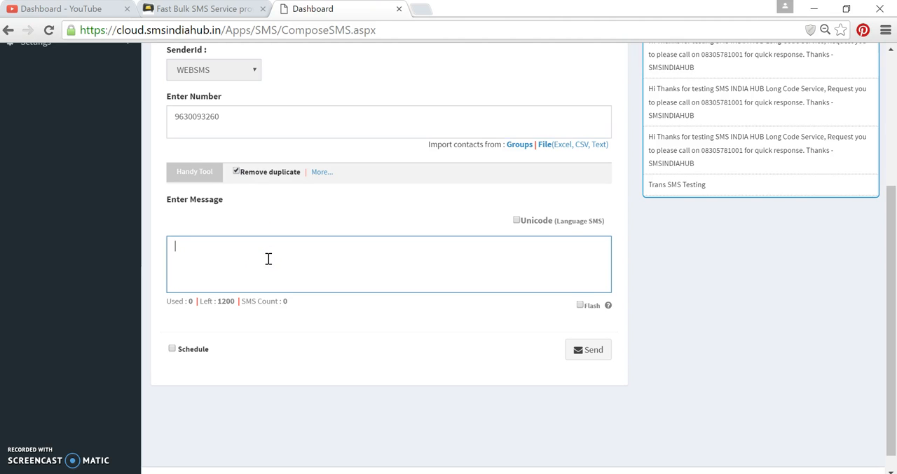
# Write the message 'Hello This is demo Message' and check its 26-character count.
pyautogui.write('Hello')
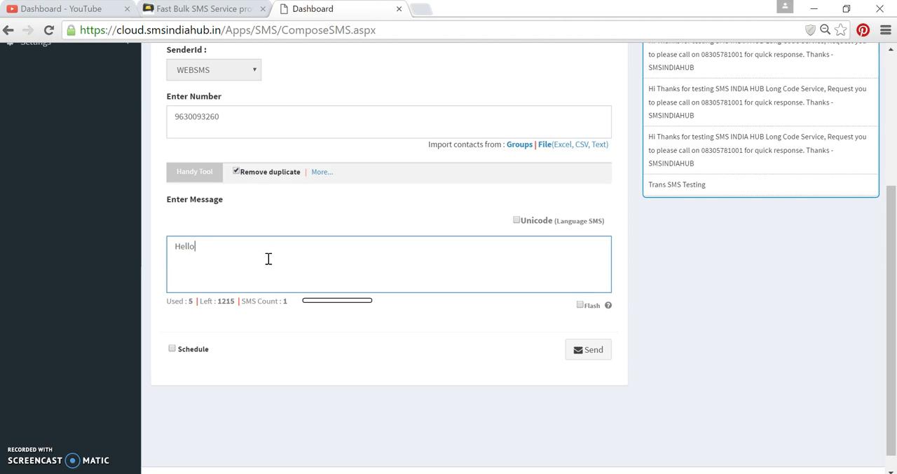
pyautogui.write('This is d')
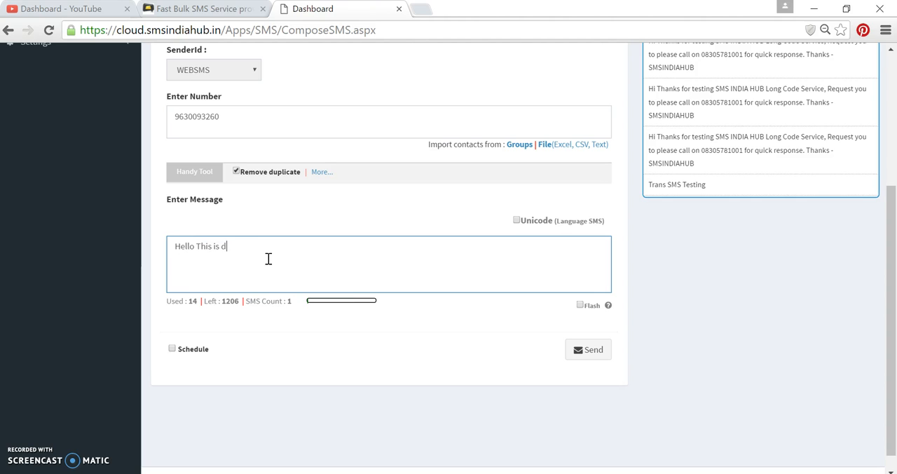
pyautogui.write('emo Message')
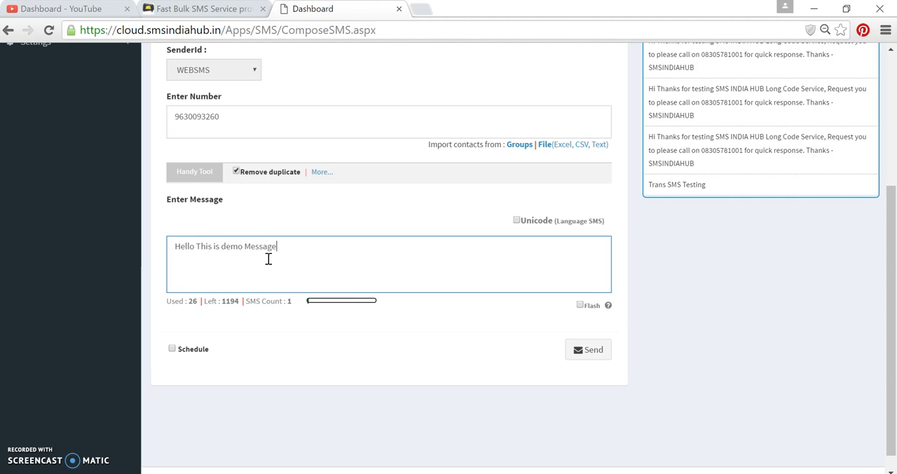
pyautogui.moveTo(215, 199)
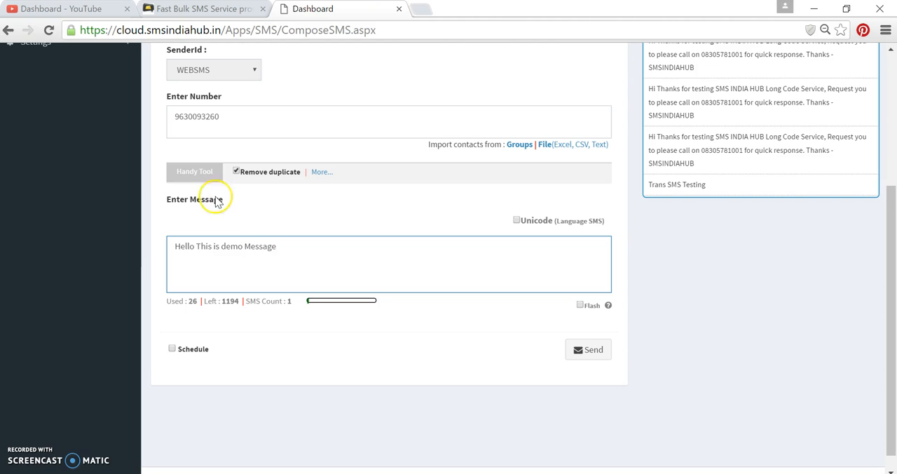
pyautogui.moveTo(338, 250)
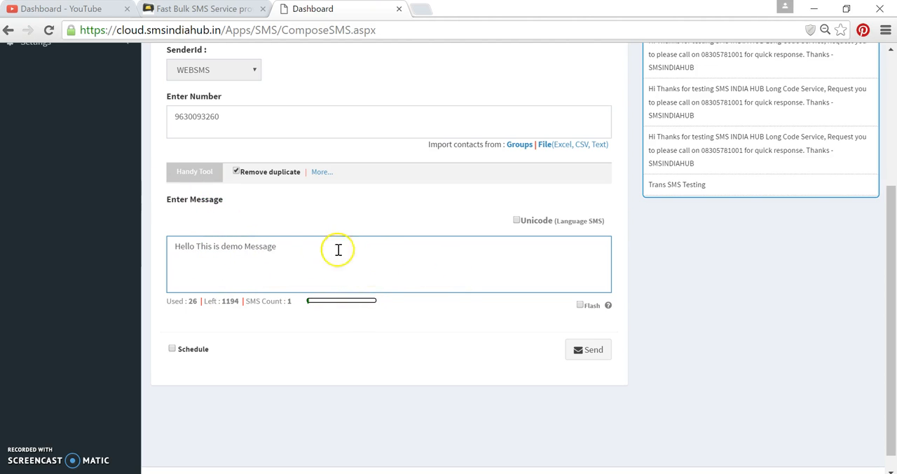
pyautogui.moveTo(173, 308)
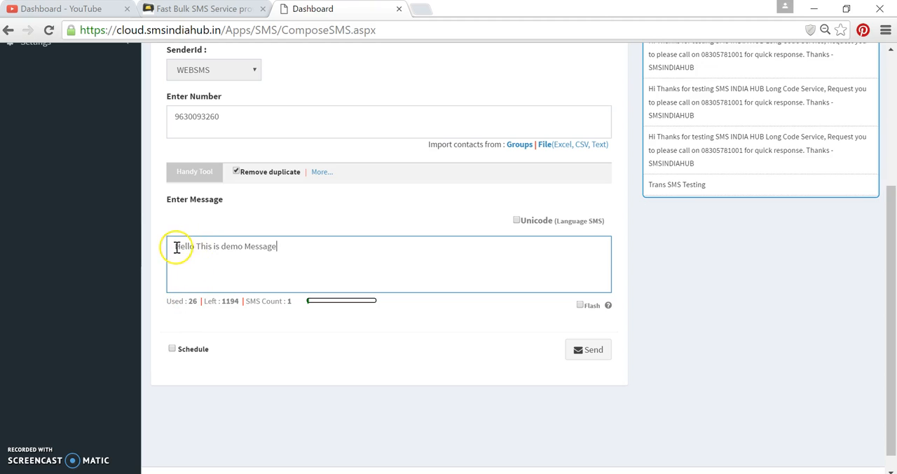
pyautogui.tripleClick(224, 247)
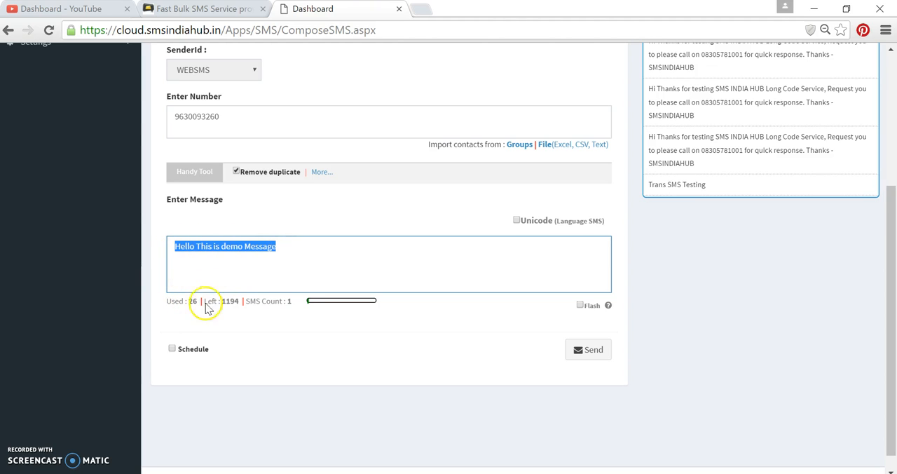
pyautogui.moveTo(194, 311)
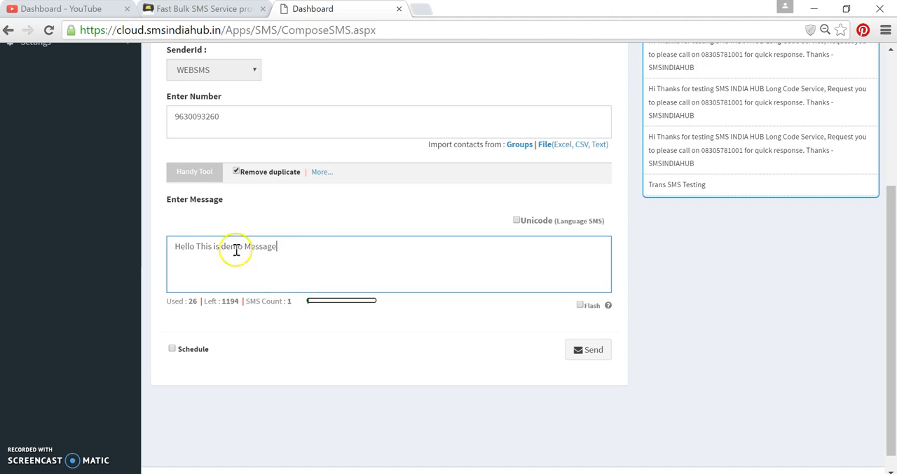
pyautogui.doubleClick(231, 247)
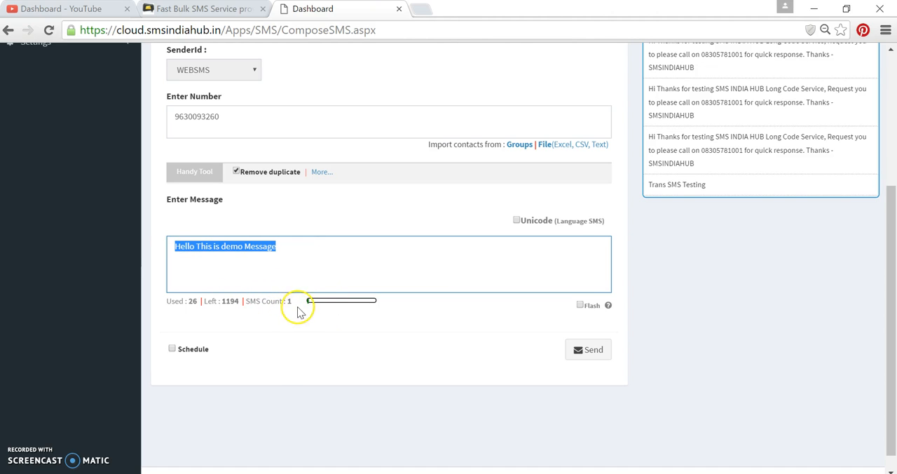
pyautogui.click(300, 274)
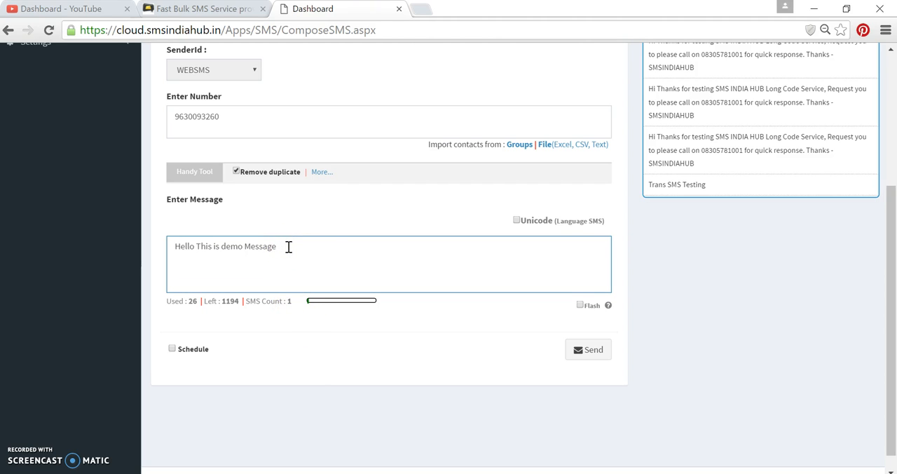
pyautogui.moveTo(330, 273)
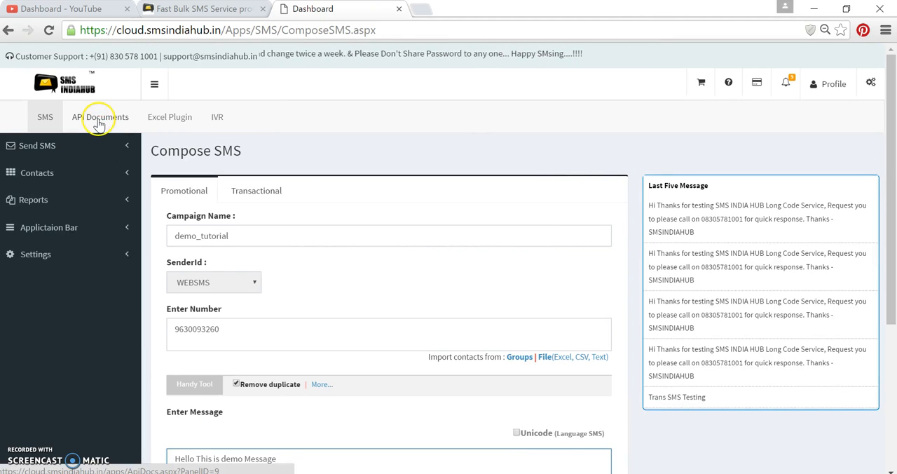
# View the API Documents in a new tab and read the Message Length limits.
pyautogui.rightClick(101, 116)
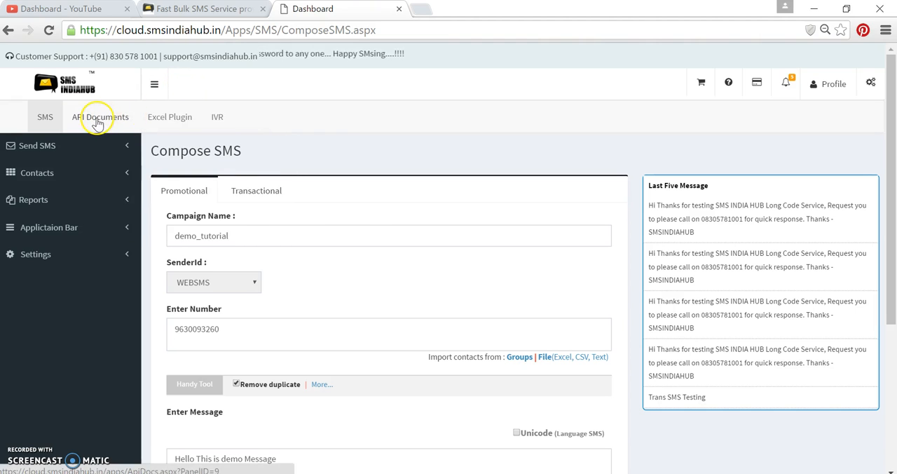
pyautogui.click(100, 117)
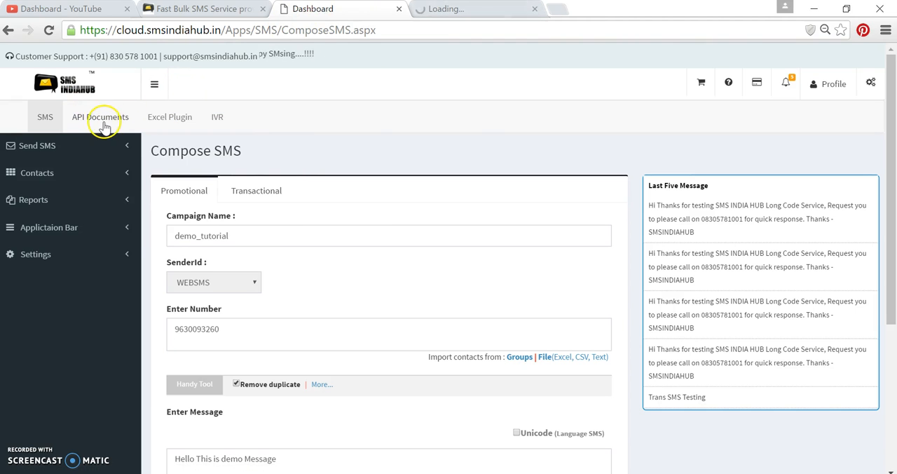
pyautogui.click(100, 117)
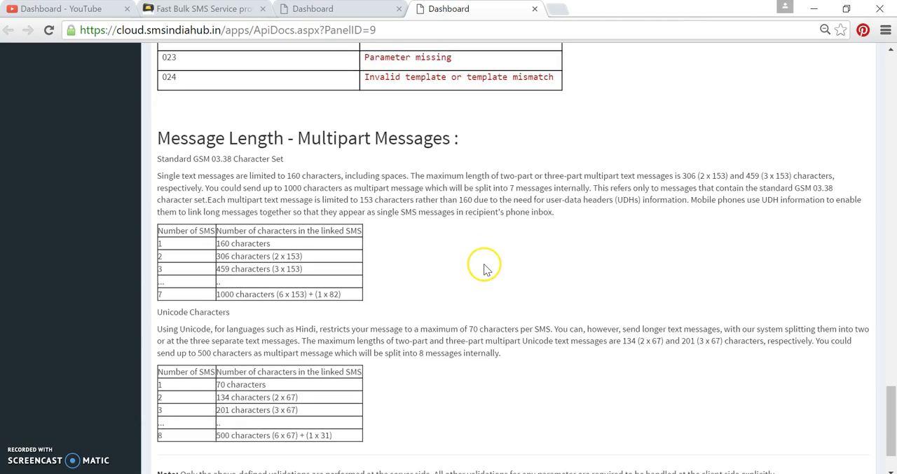
pyautogui.scroll(-3)
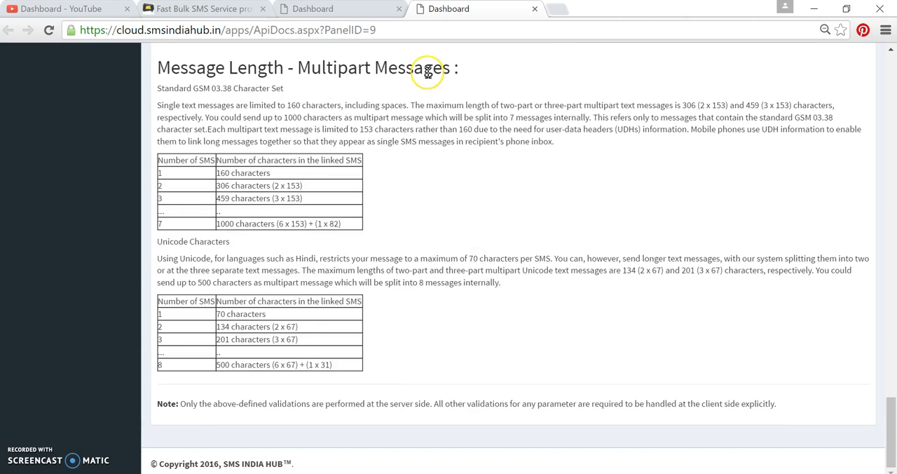
pyautogui.moveTo(171, 101)
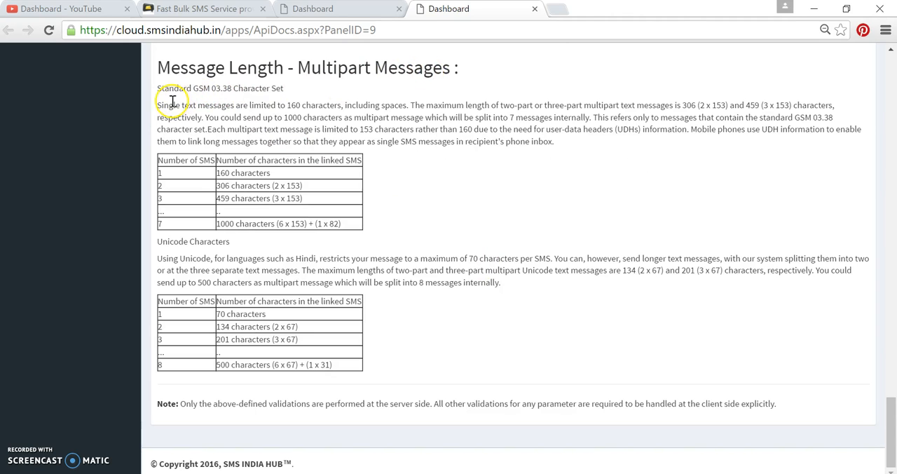
pyautogui.moveTo(245, 165)
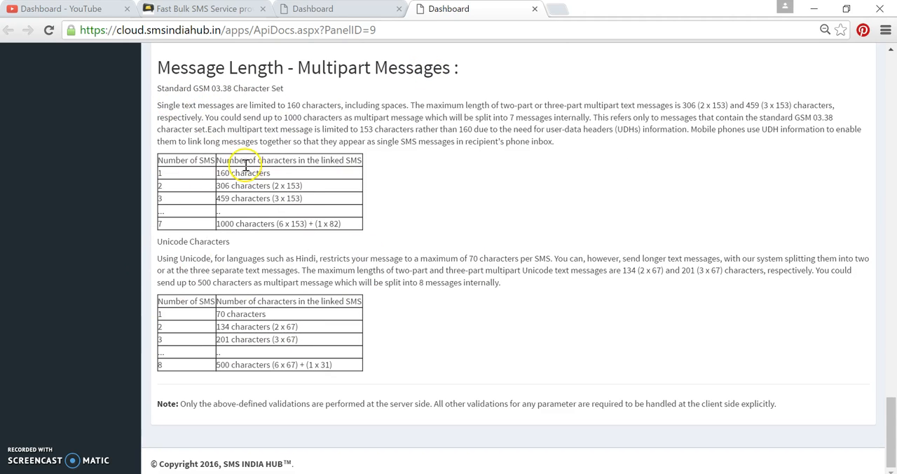
pyautogui.moveTo(217, 184)
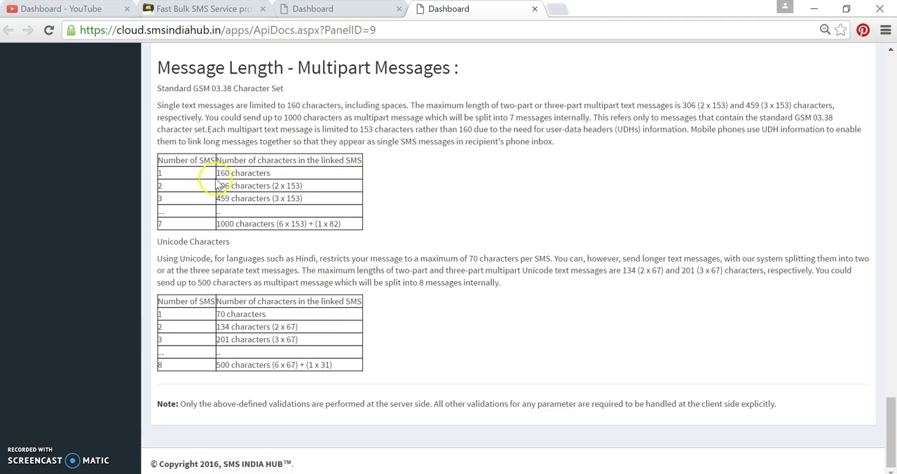
pyautogui.moveTo(350, 177)
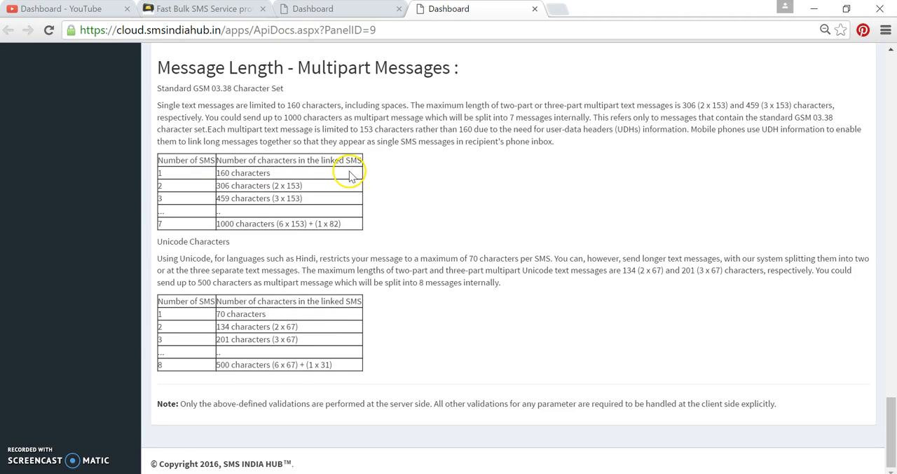
pyautogui.moveTo(293, 322)
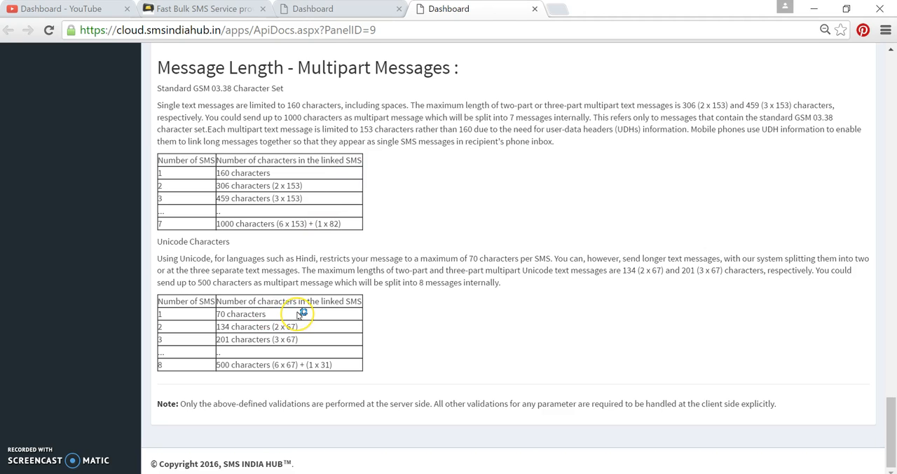
pyautogui.moveTo(310, 309)
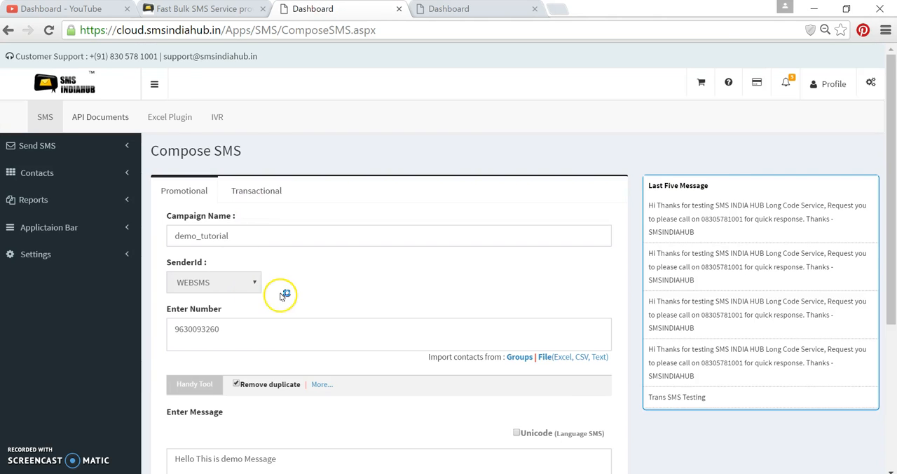
# Send the demo message so the dashboard confirms one SMS submitted.
pyautogui.scroll(-3)
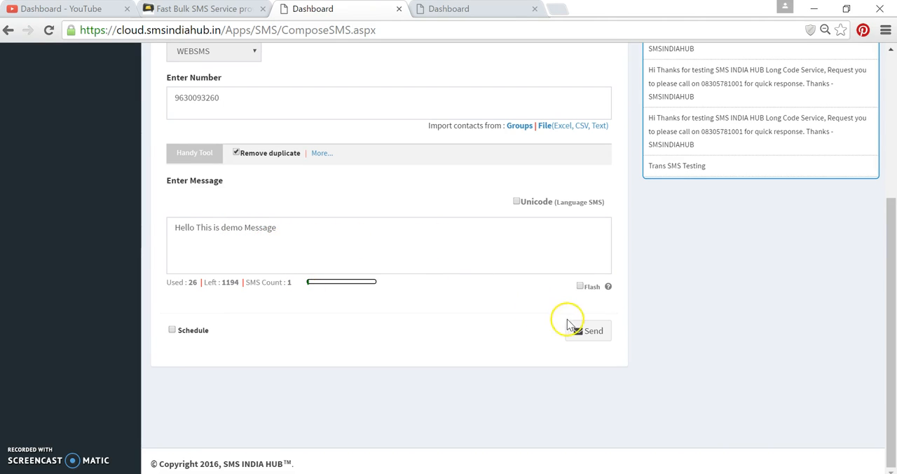
pyautogui.click(589, 330)
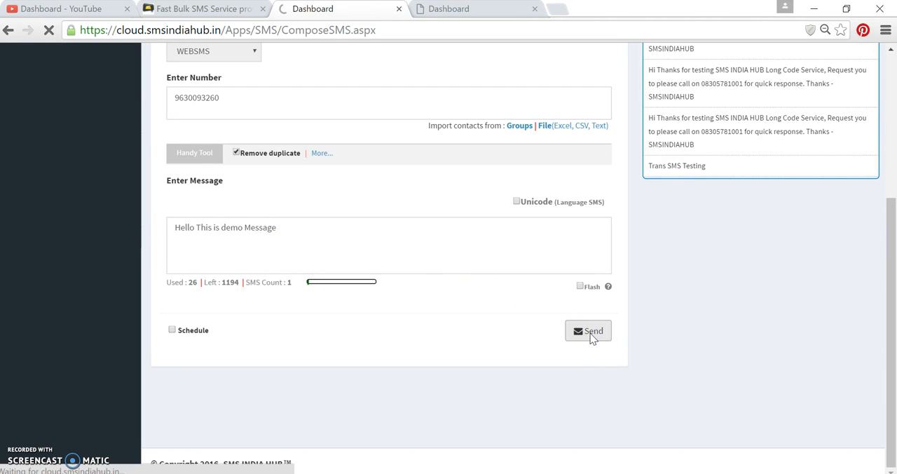
pyautogui.click(589, 329)
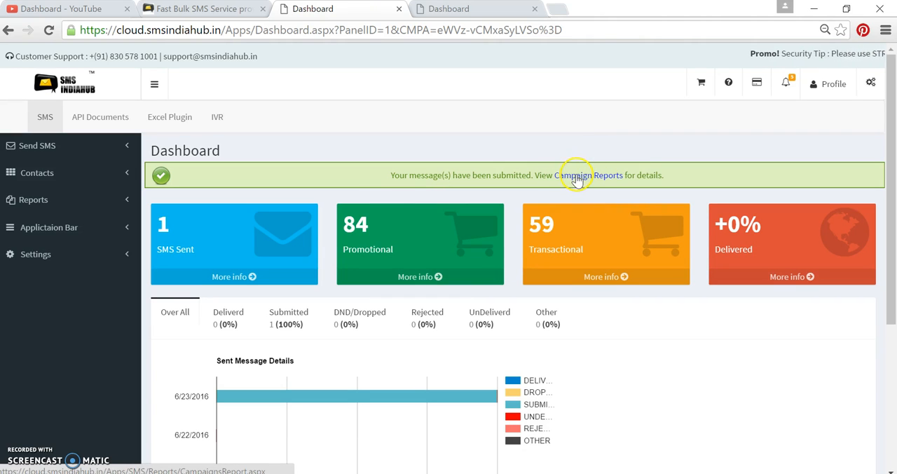
# Follow the confirmation banner's Campaign Reports link to the demo_tutorial report.
pyautogui.click(587, 173)
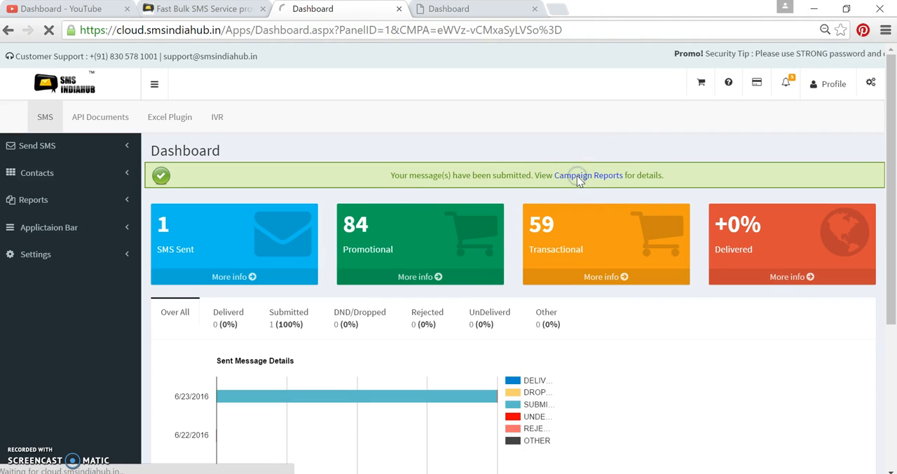
pyautogui.click(587, 176)
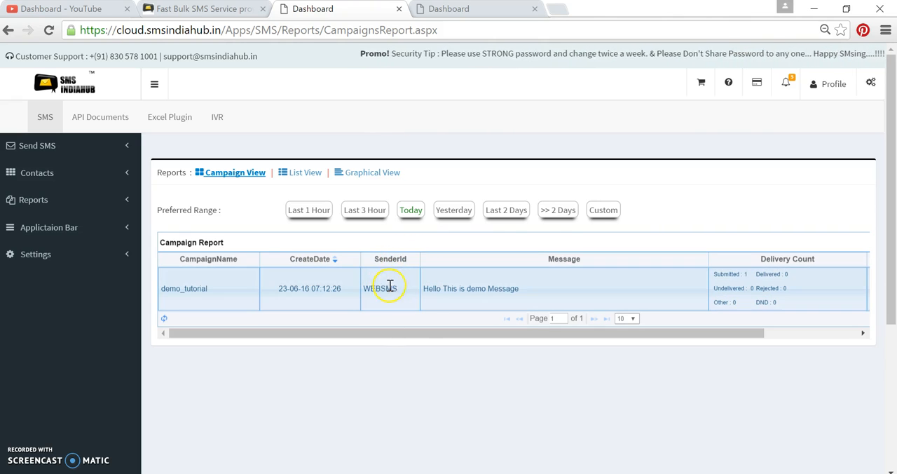
pyautogui.moveTo(426, 289)
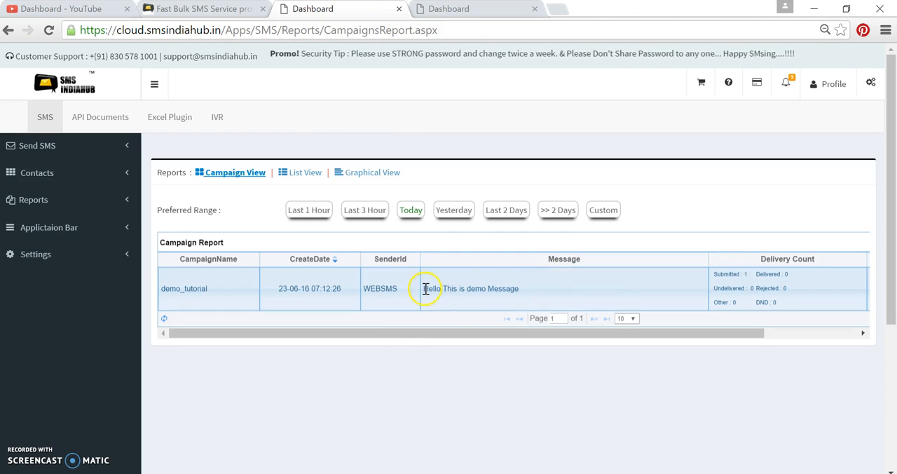
pyautogui.moveTo(834, 275)
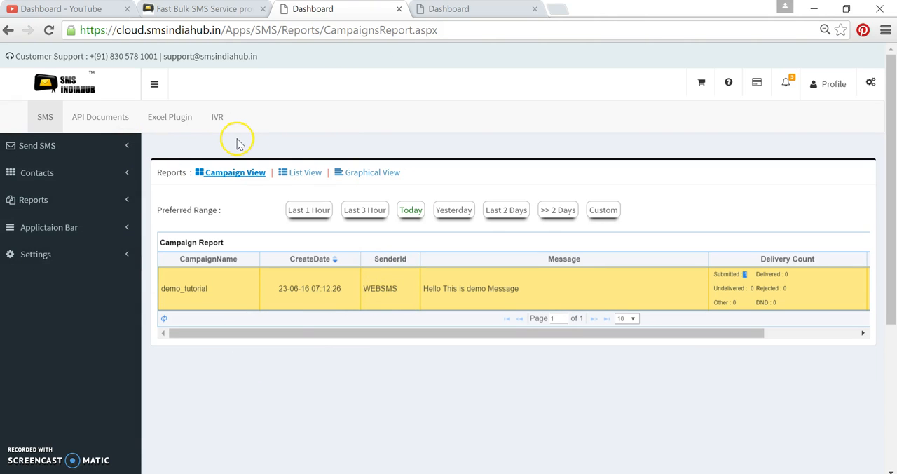
pyautogui.moveTo(311, 136)
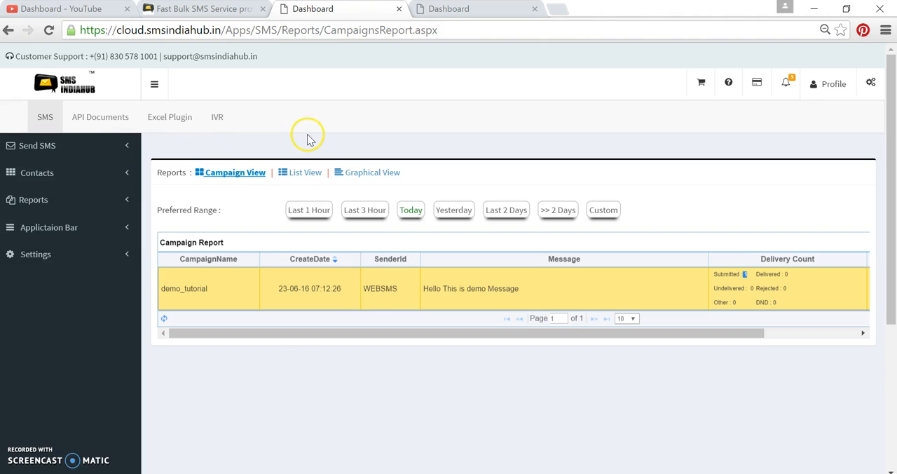